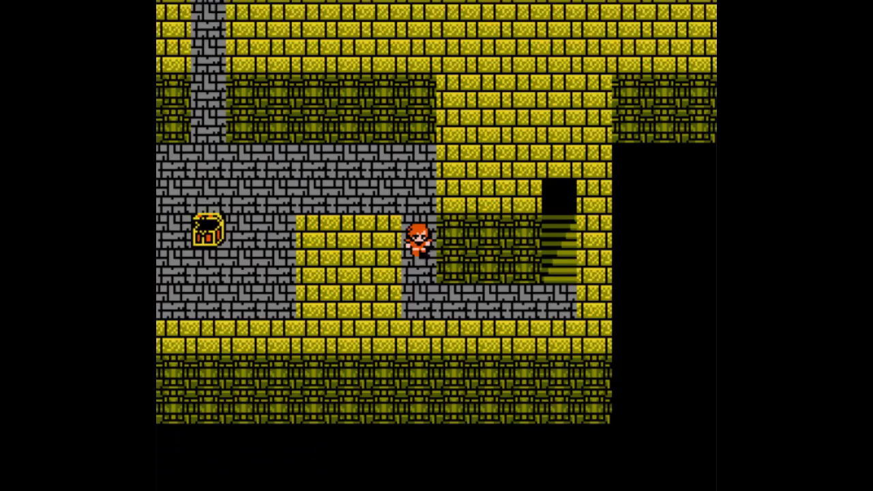
key(Up)
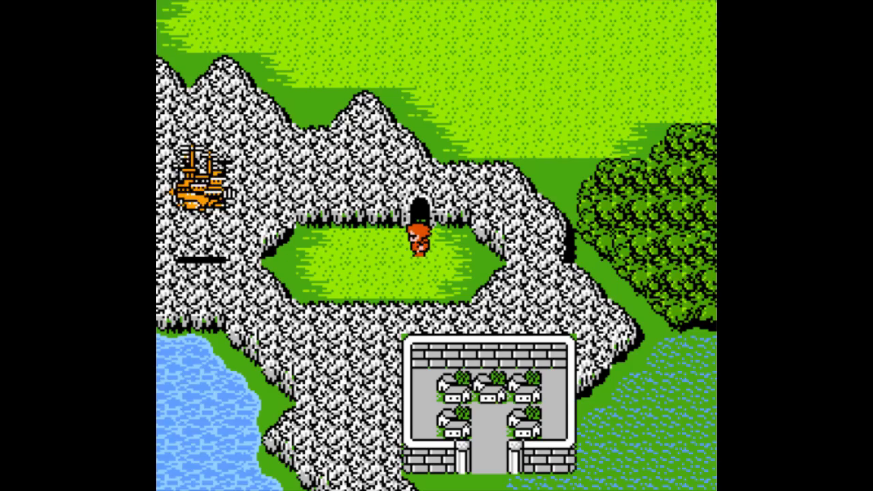
key(Up)
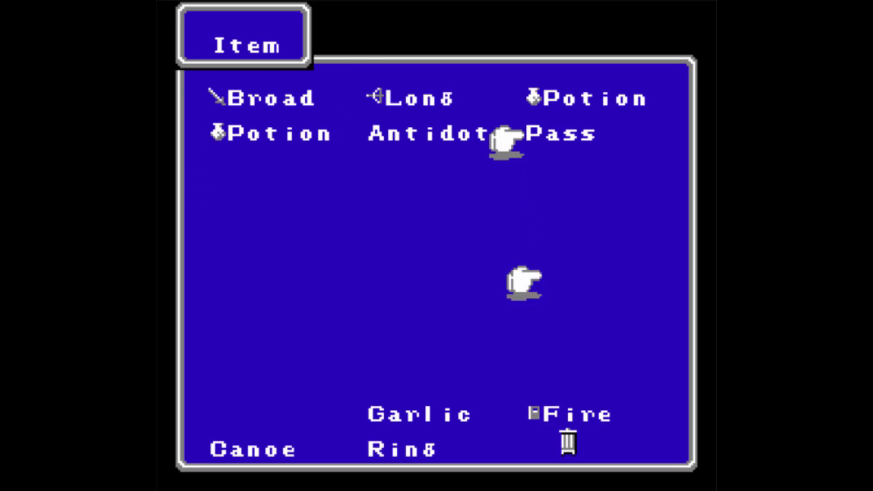
key(escape)
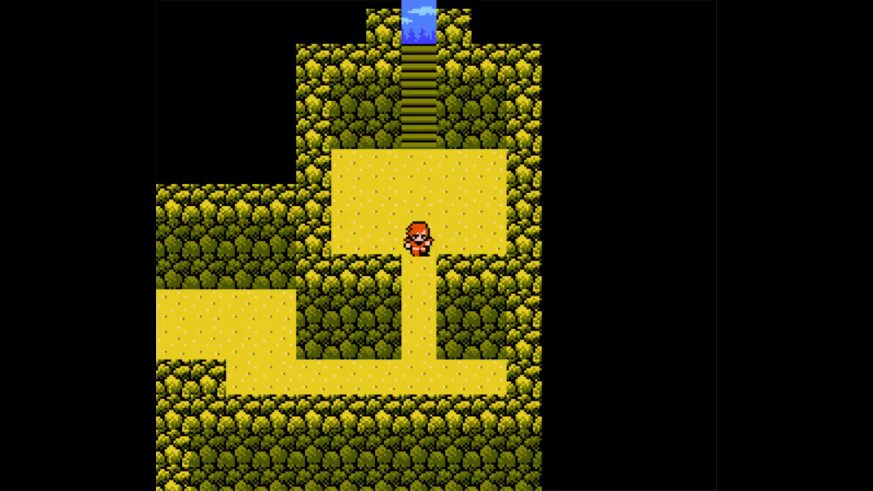
key(Down)
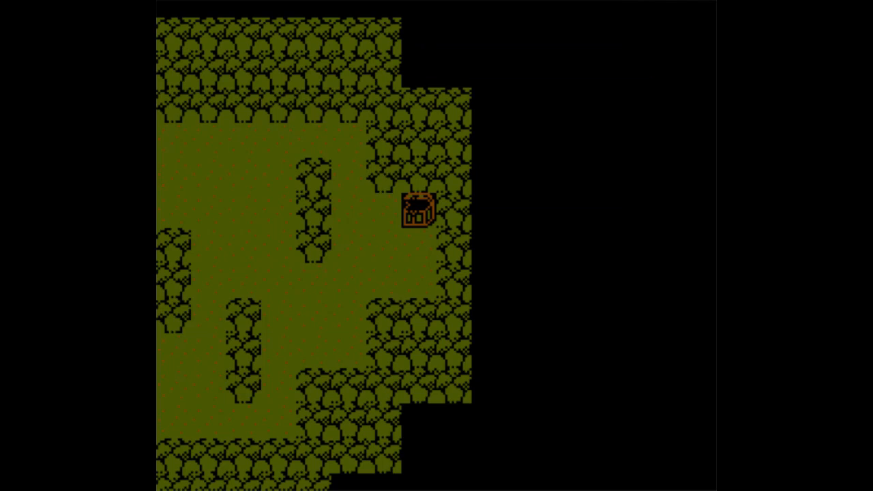
key(i)
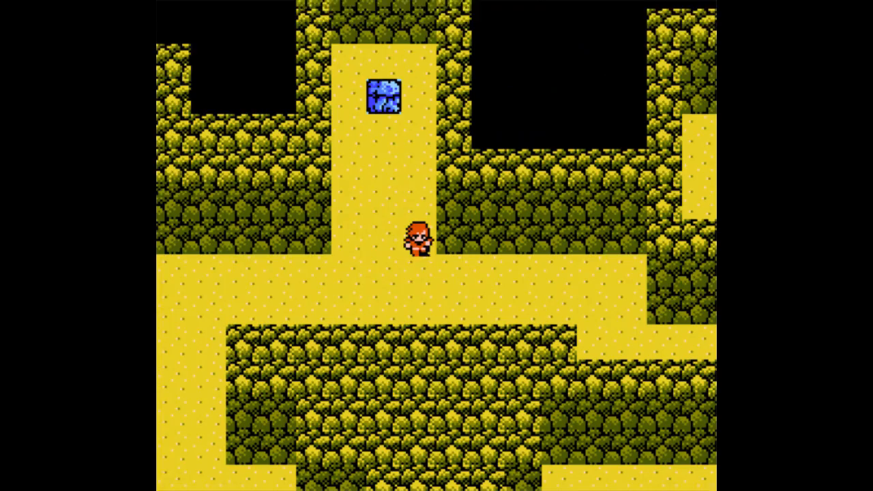
key(Up)
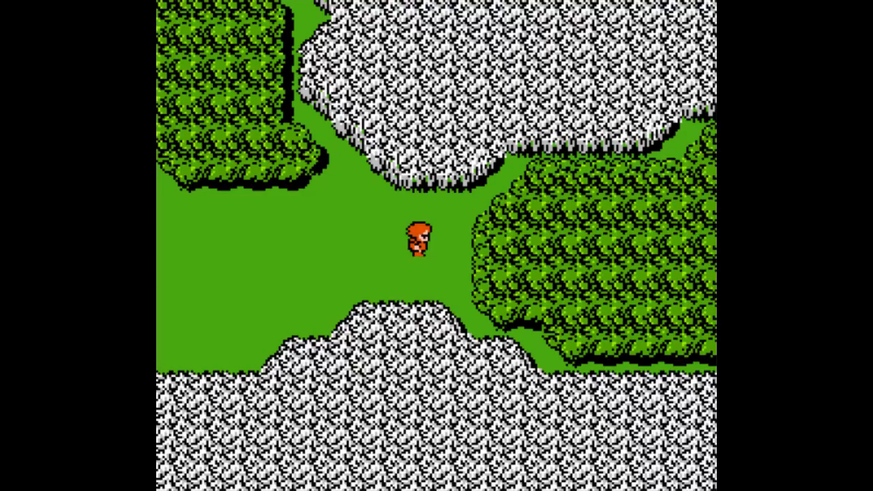
key(Up)
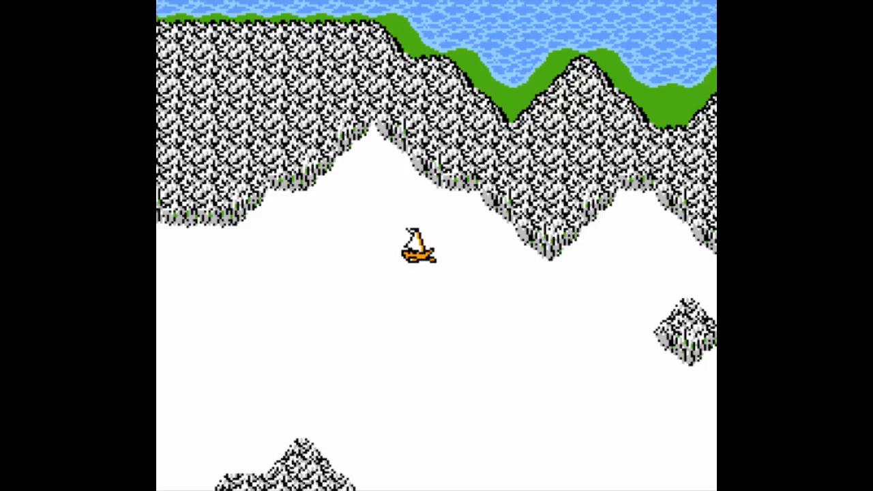
scroll(down, 3)
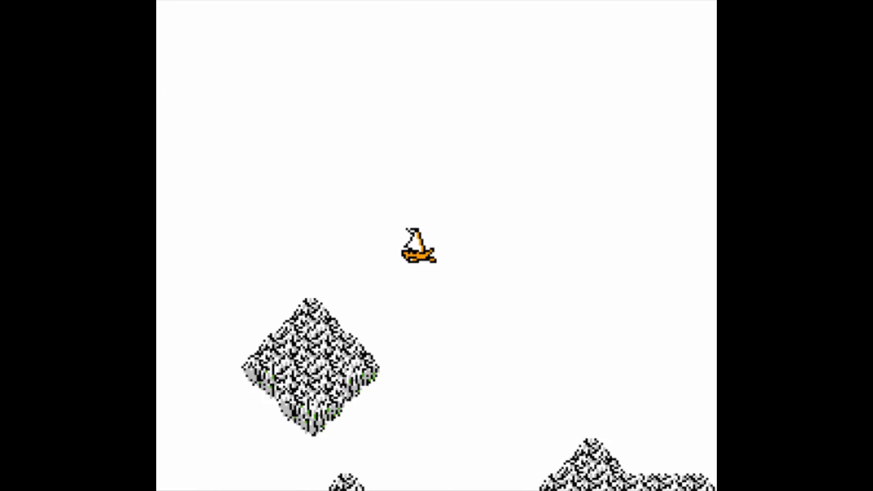
key(Up)
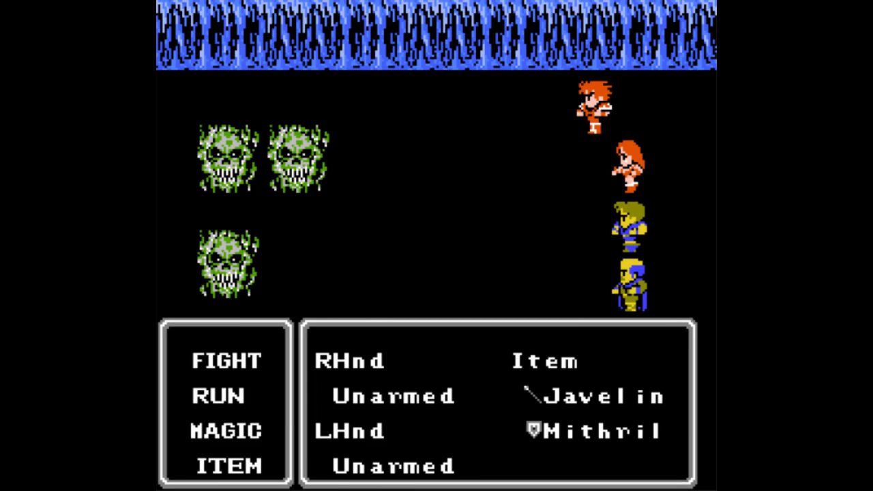
click(227, 430)
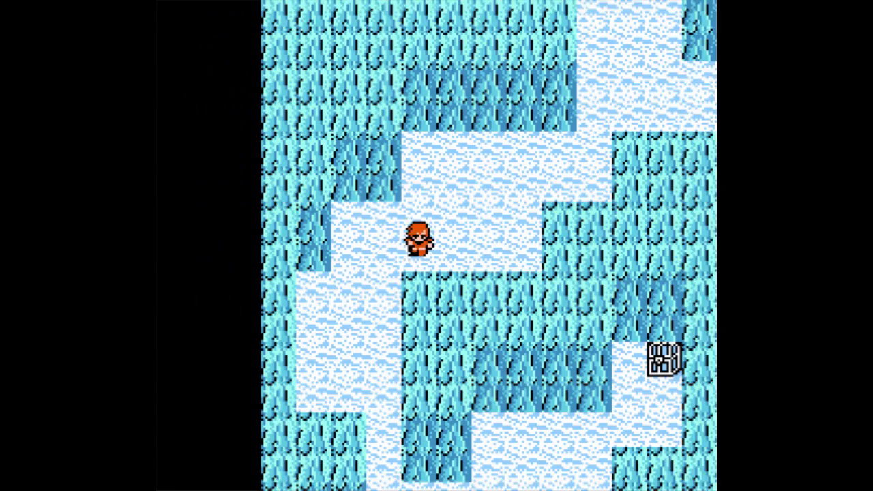
key(up)
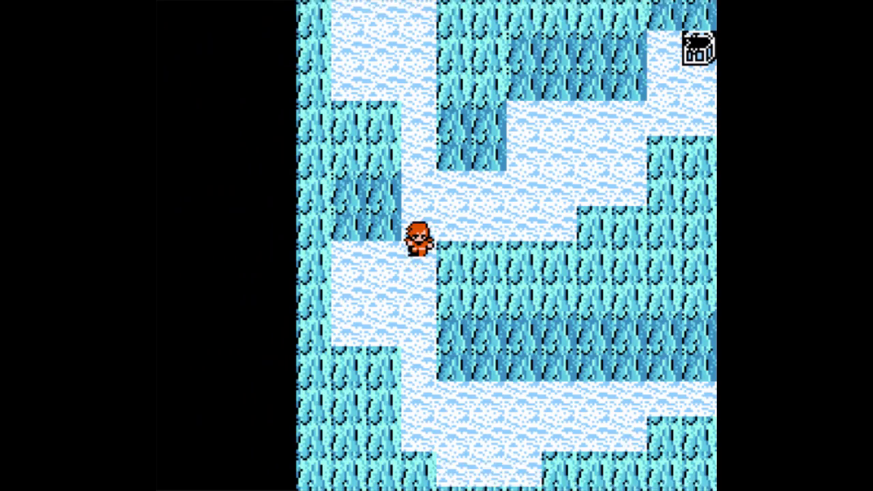
key(Down)
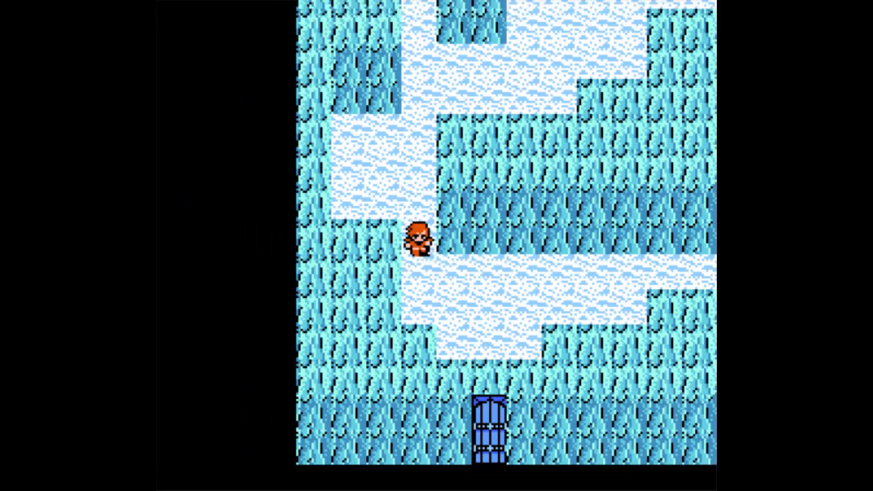
key(up)
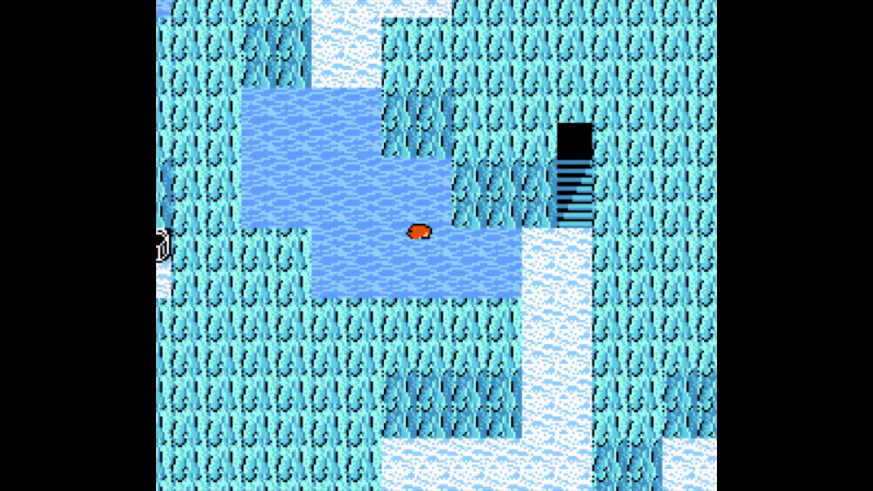
key(up)
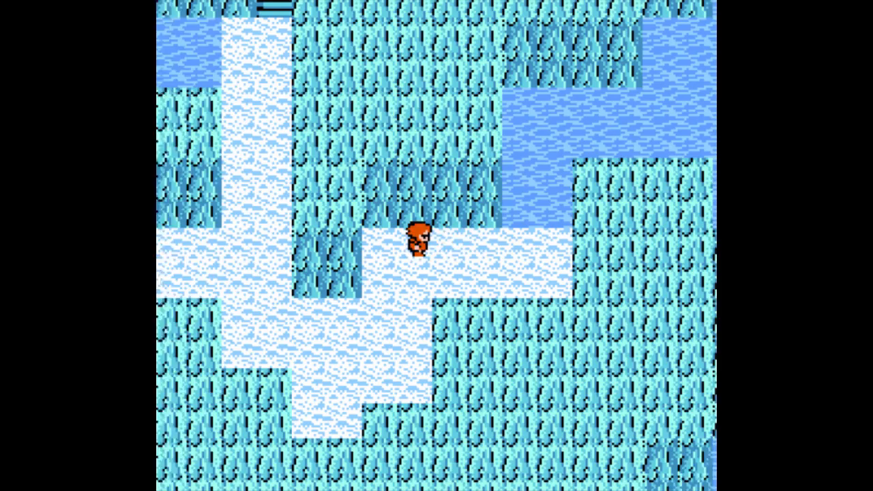
key(up)
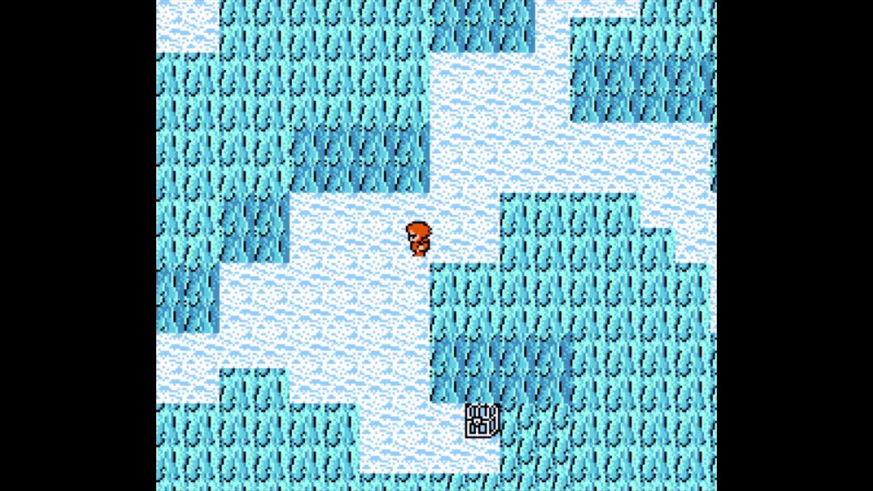
key(Down)
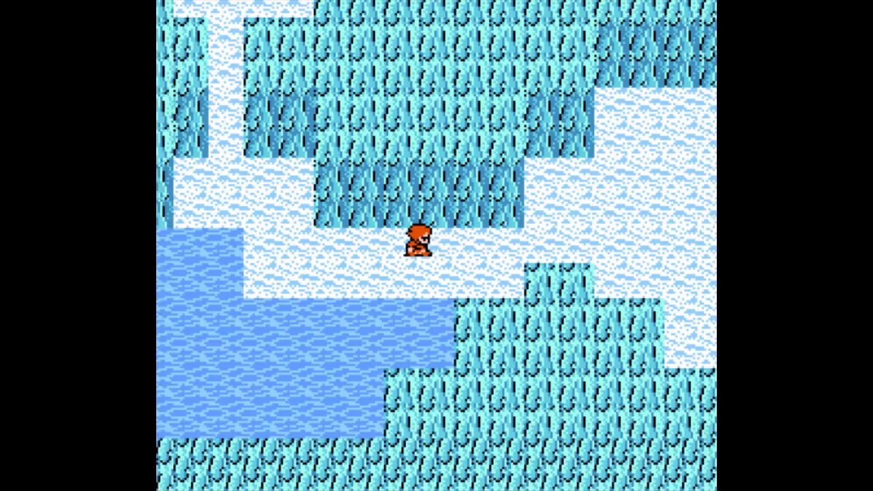
key(up)
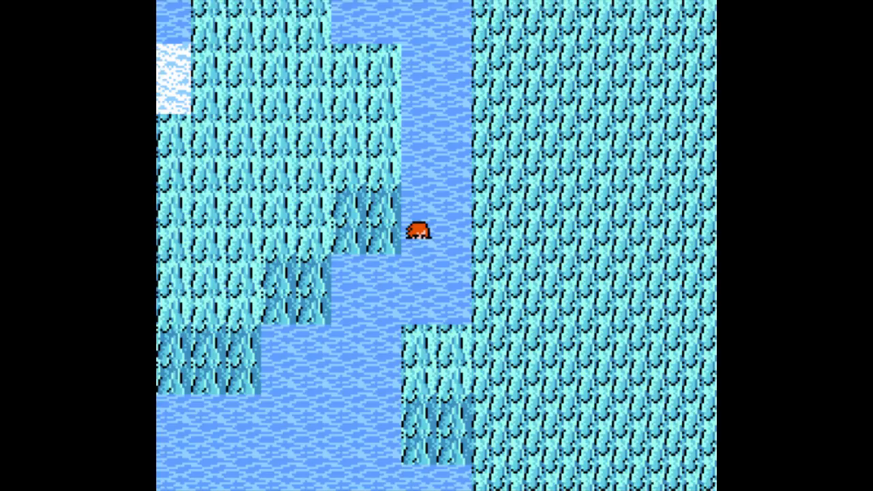
key(up)
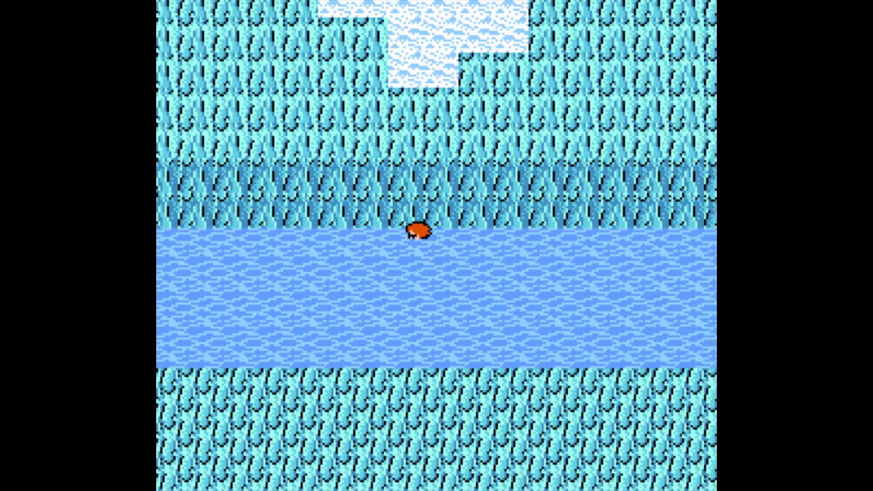
key(up)
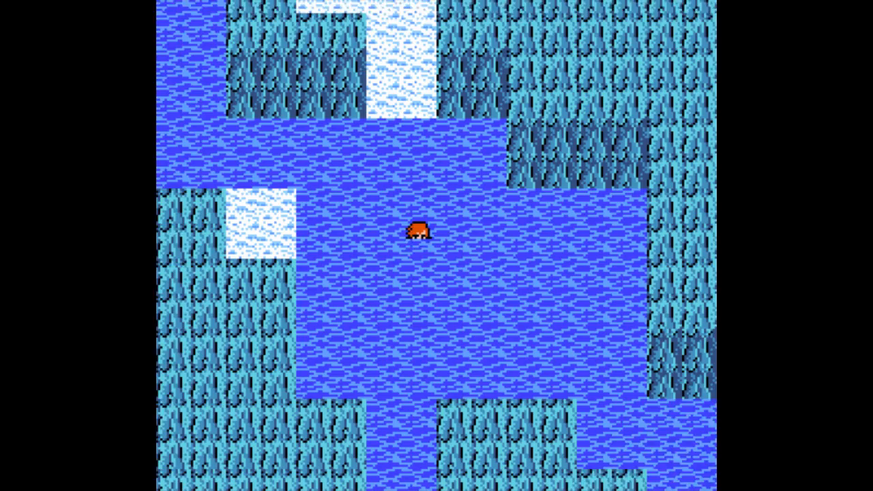
key(Up)
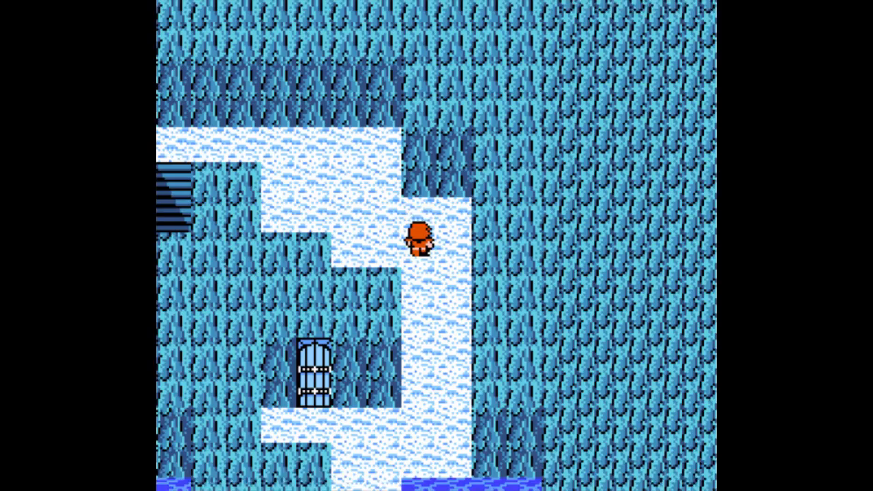
key(up)
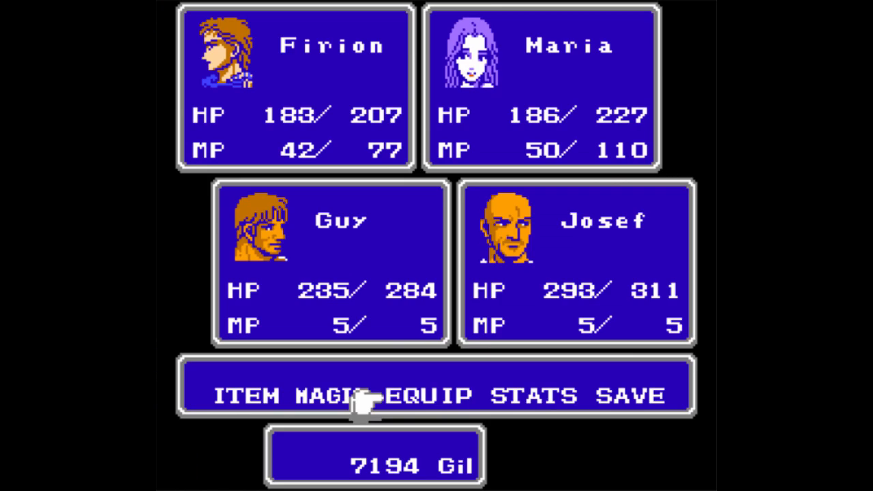
click(431, 395)
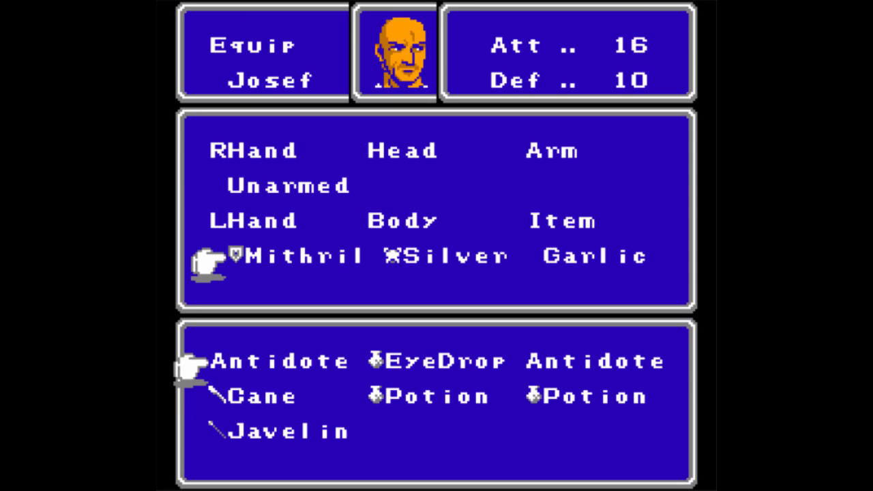
key(escape)
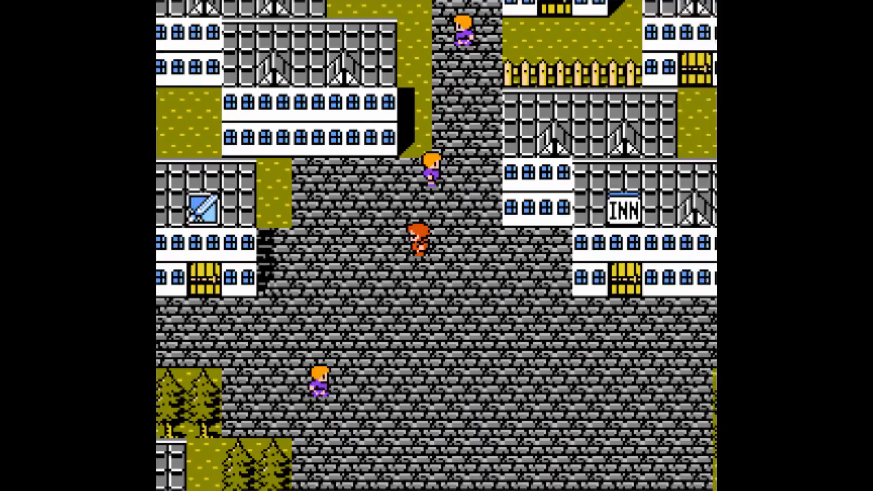
key(Up)
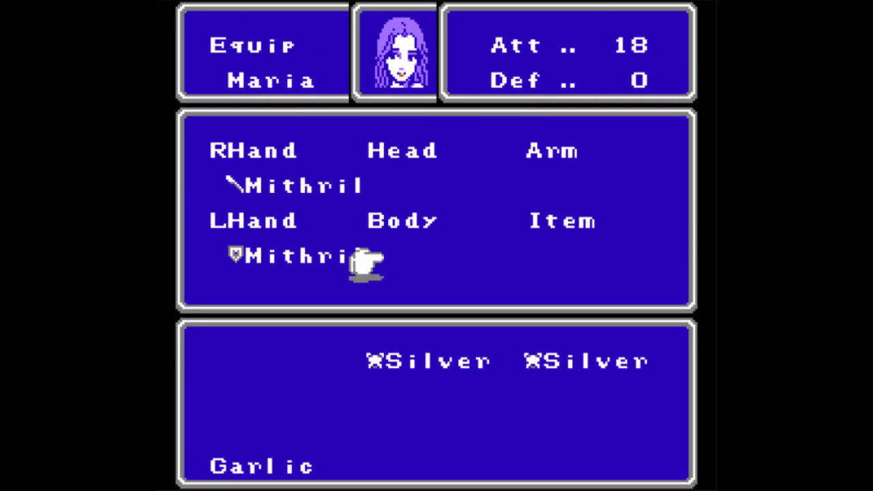
click(562, 221)
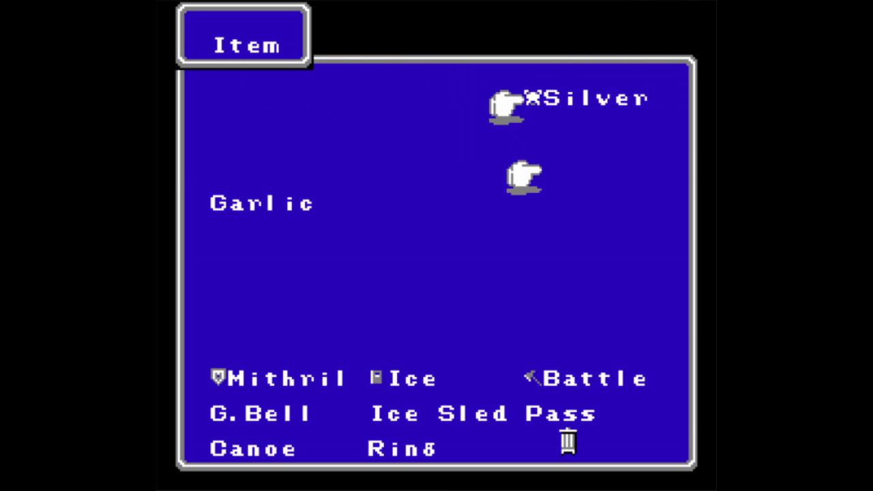
key(escape)
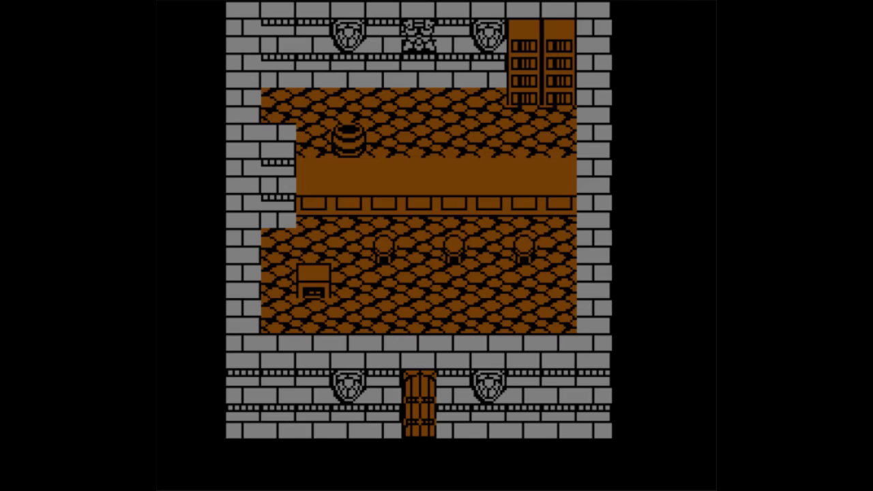